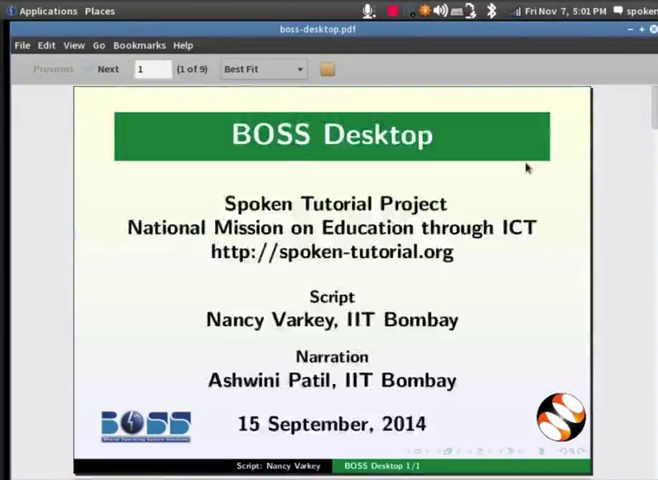
Advance the slides to the System Requirements slide naming BOSS Linux 3.4.2
{"action": "left_click", "coordinate": [108, 68]}
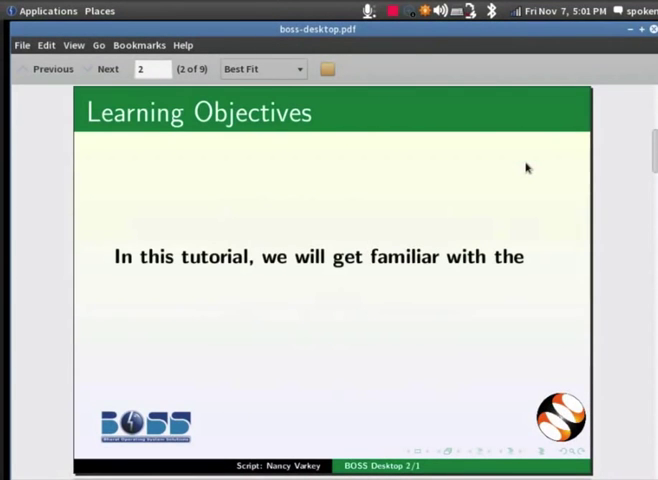
{"action": "left_click", "coordinate": [108, 68]}
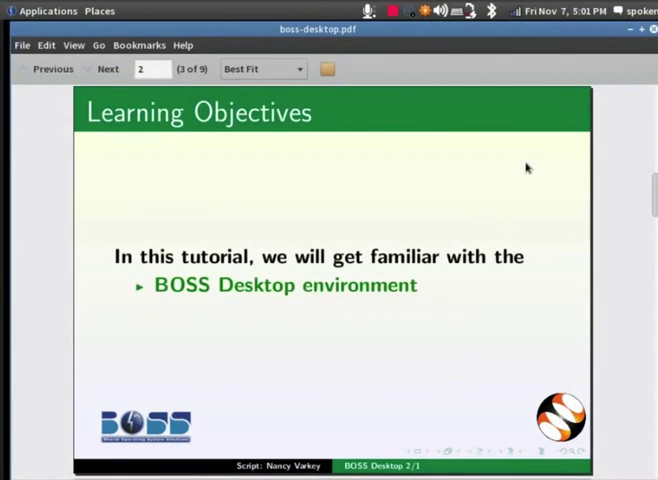
{"action": "left_click", "coordinate": [106, 68]}
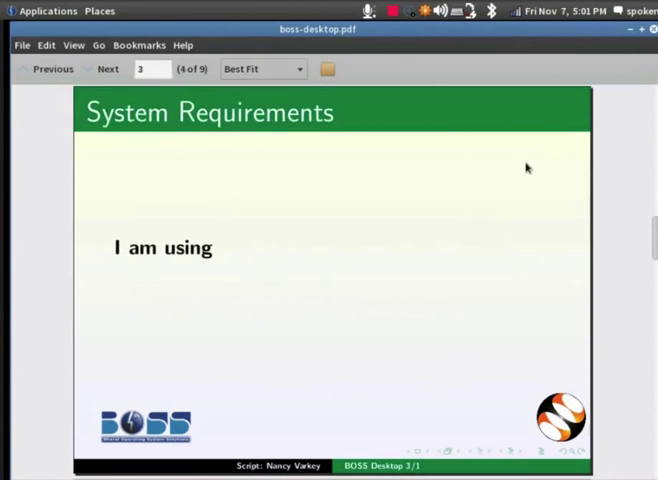
{"action": "left_click", "coordinate": [108, 68]}
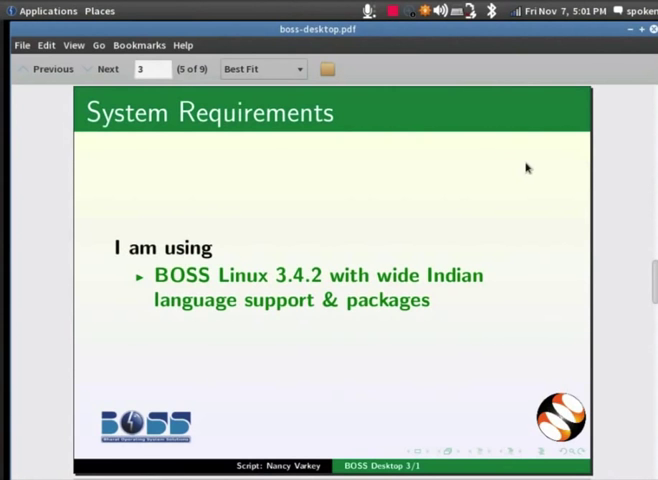
{"action": "mouse_move", "coordinate": [628, 32]}
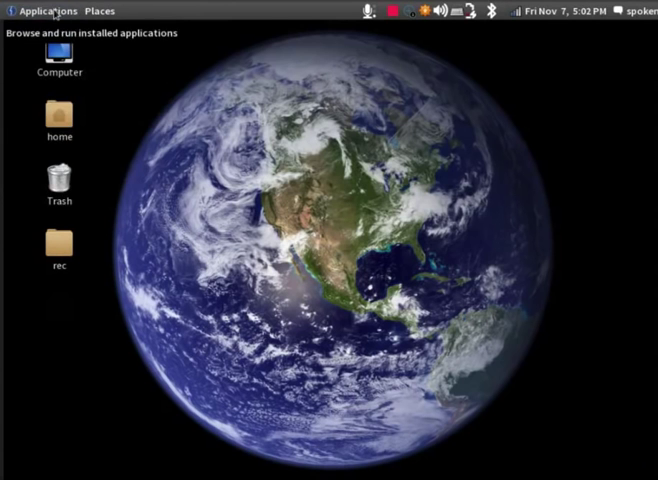
Show the Accessories submenu listing Calculator, Terminal and other programs
{"action": "left_click", "coordinate": [48, 10]}
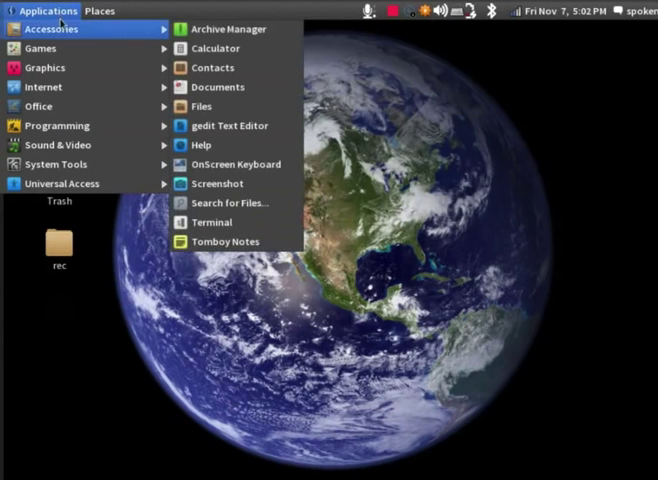
{"action": "mouse_move", "coordinate": [216, 48]}
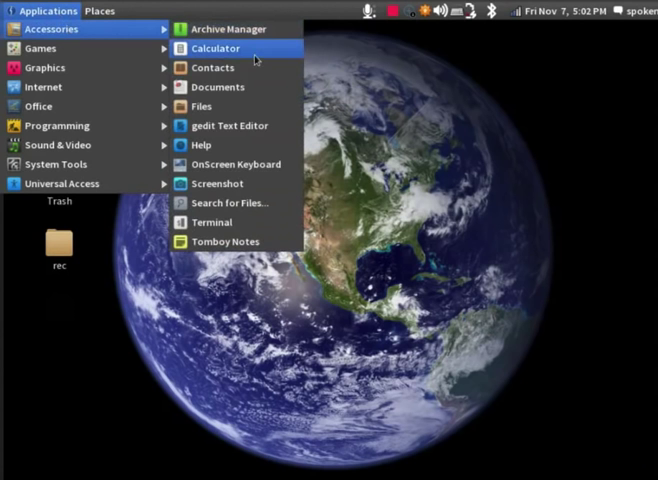
{"action": "mouse_move", "coordinate": [216, 48]}
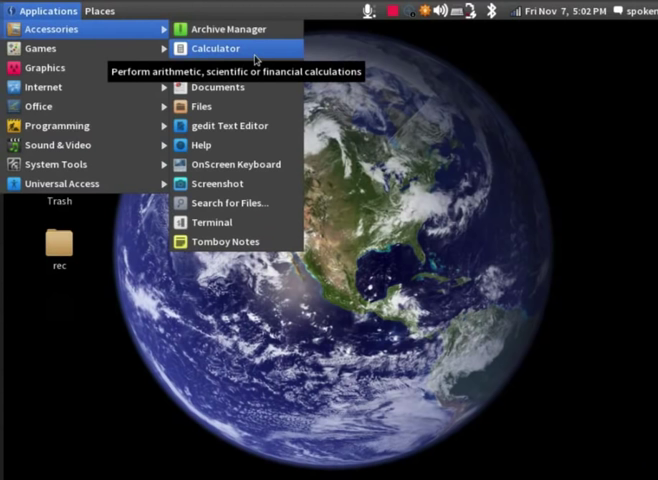
Launch Calculator, compute 5×8 = 40, and close it
{"action": "left_click", "coordinate": [216, 48]}
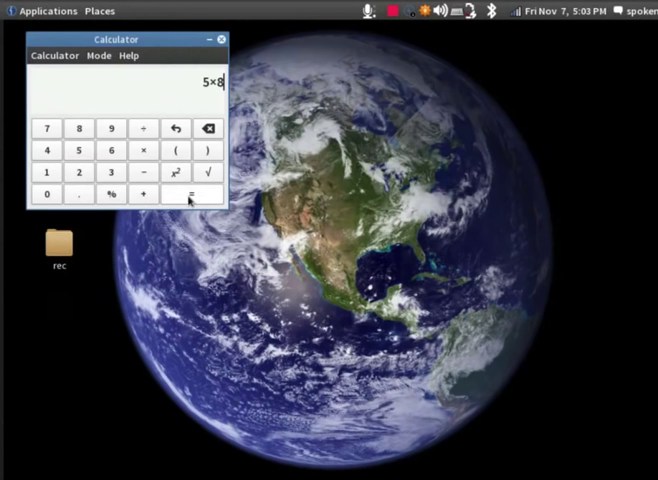
{"action": "mouse_move", "coordinate": [190, 194]}
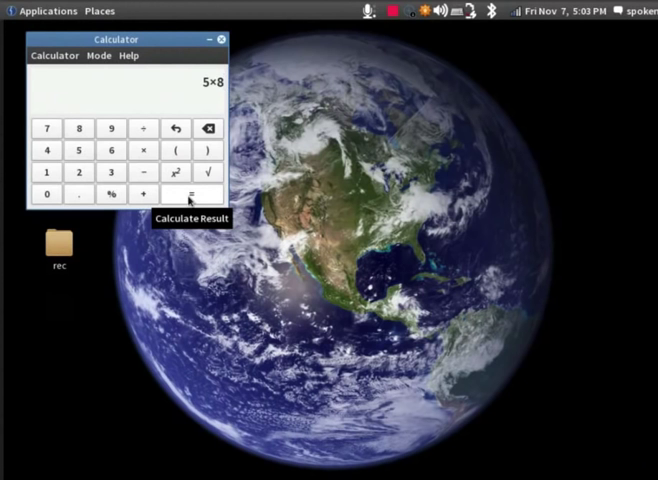
{"action": "left_click", "coordinate": [188, 194]}
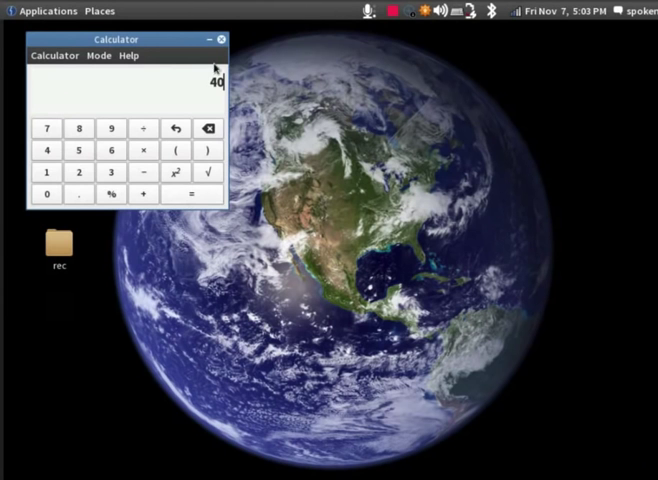
{"action": "left_click", "coordinate": [222, 40]}
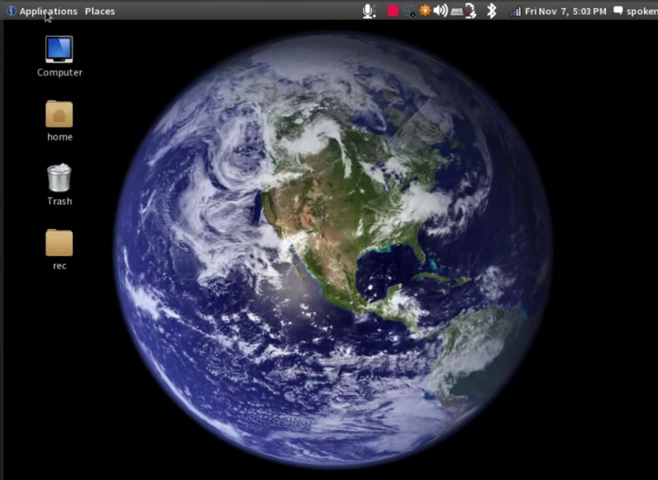
Launch gedit Text Editor from Applications > Accessories, giving Unsaved Document 1
{"action": "left_click", "coordinate": [48, 10]}
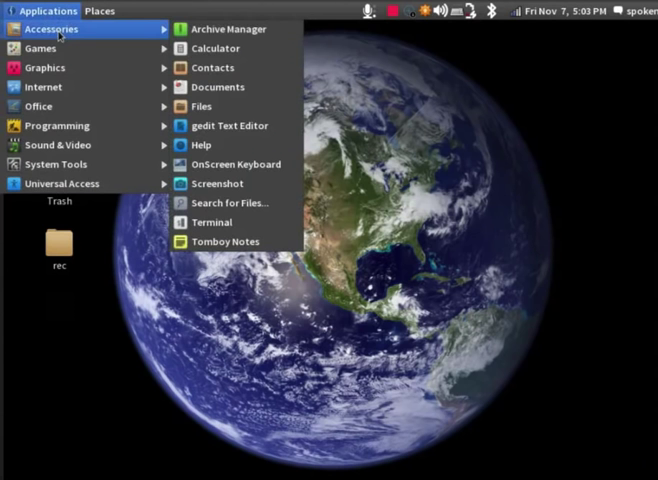
{"action": "mouse_move", "coordinate": [156, 40]}
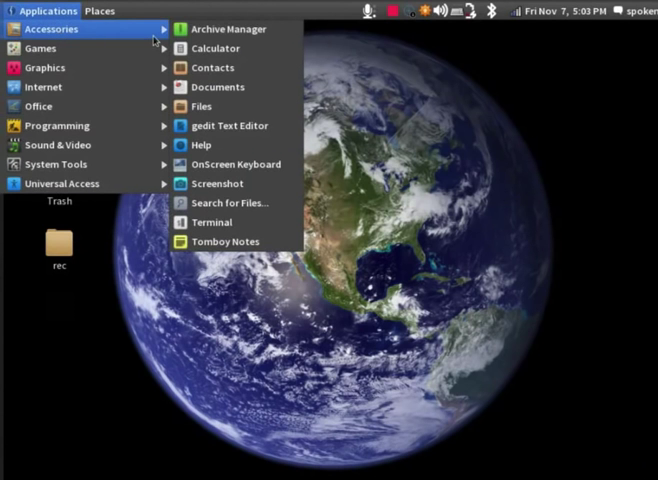
{"action": "mouse_move", "coordinate": [216, 48]}
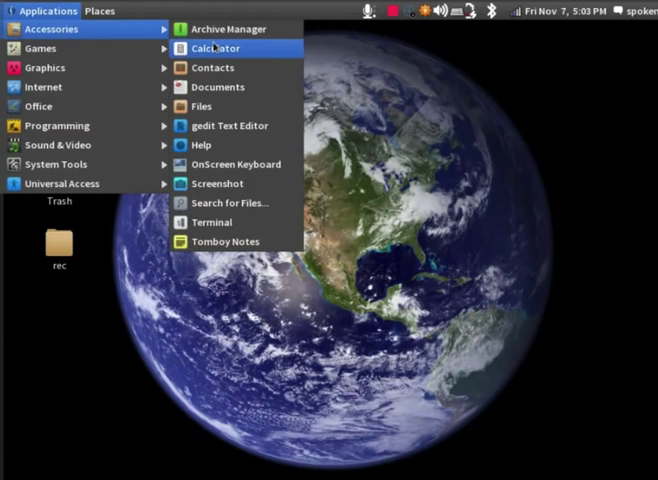
{"action": "mouse_move", "coordinate": [228, 126]}
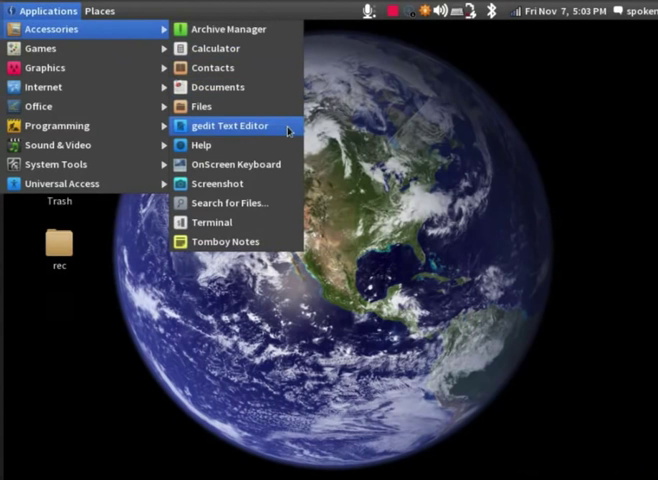
{"action": "left_click", "coordinate": [228, 126]}
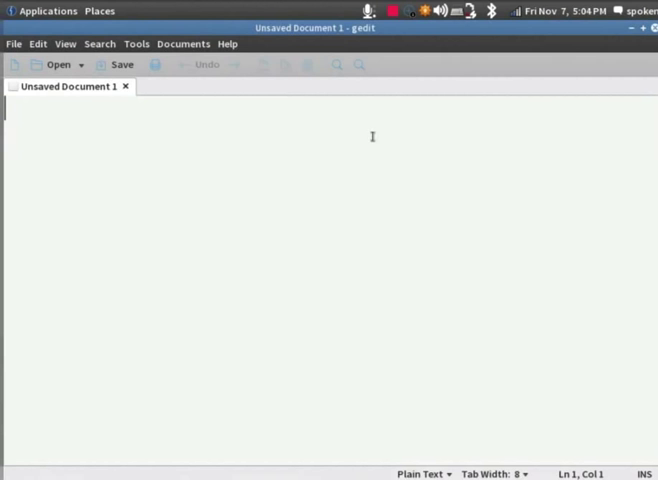
Write 'Hello World' in the new gedit document
{"action": "type", "text": "Hel"}
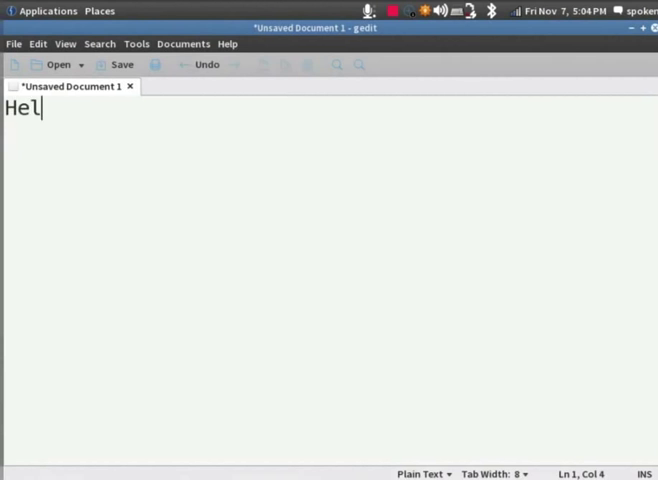
{"action": "type", "text": "lo World"}
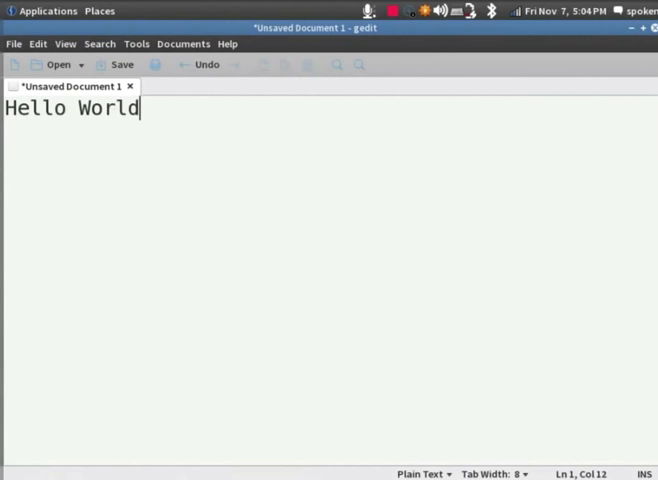
{"action": "mouse_move", "coordinate": [378, 224]}
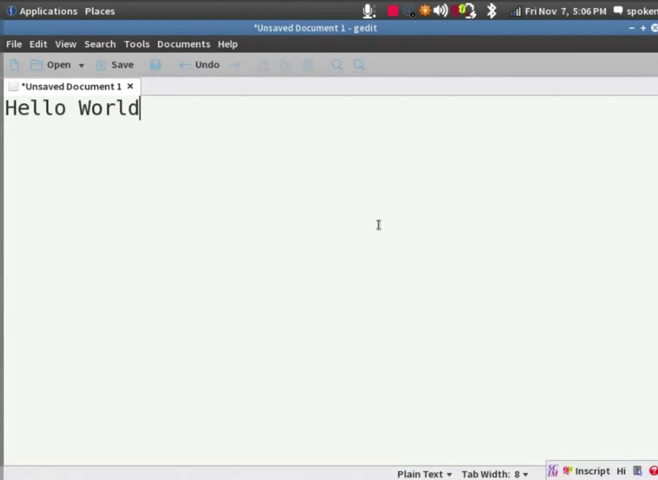
{"action": "mouse_move", "coordinate": [52, 64]}
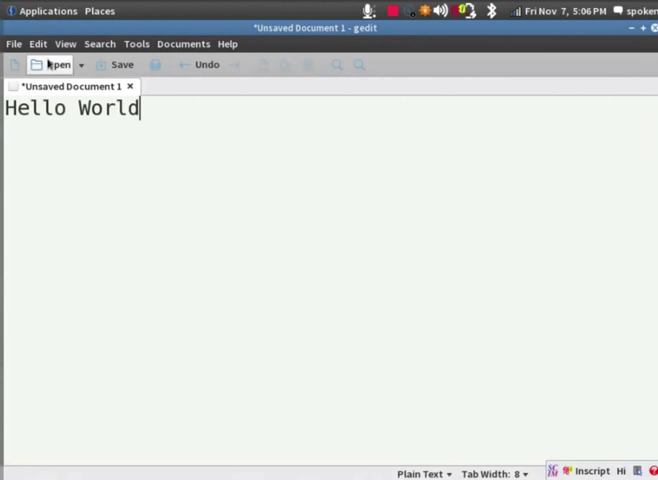
Save the document as hello.txt on the Desktop via Save As
{"action": "left_click", "coordinate": [14, 44]}
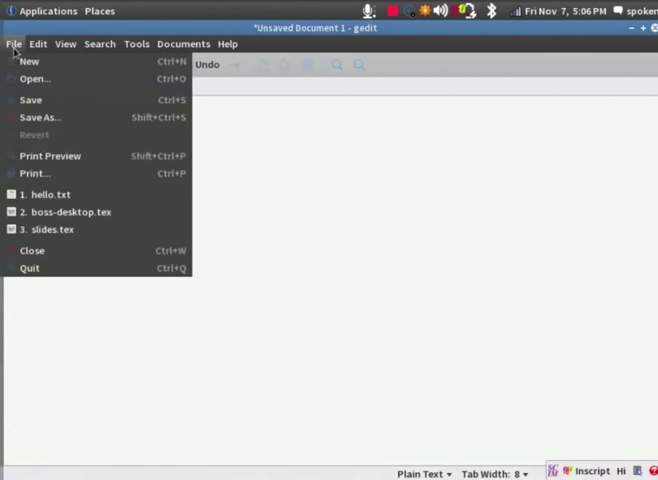
{"action": "left_click", "coordinate": [40, 116]}
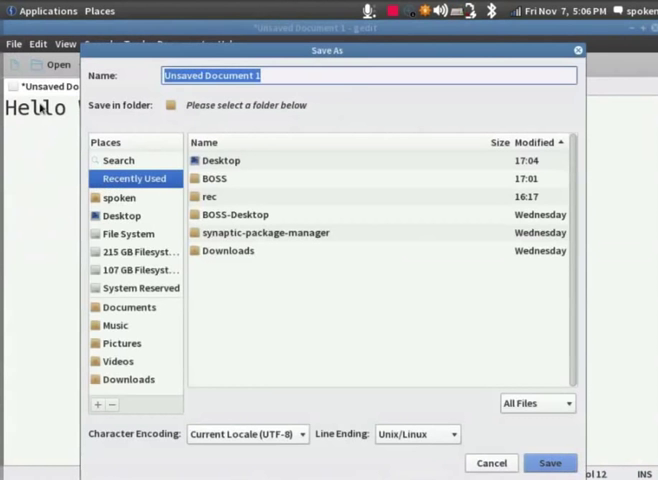
{"action": "mouse_move", "coordinate": [336, 322]}
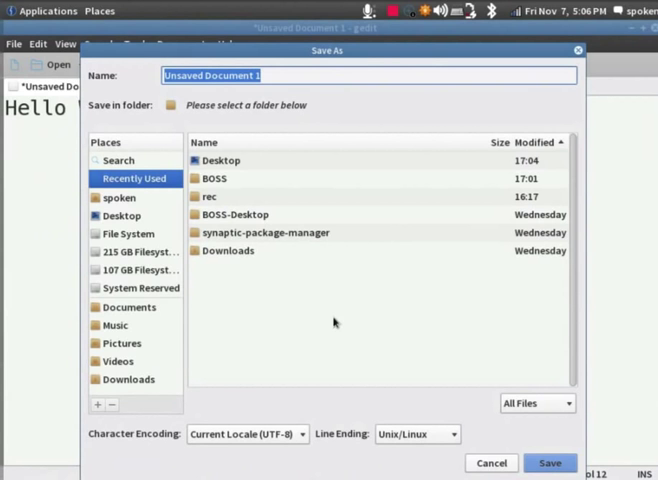
{"action": "type", "text": "hello.tx"}
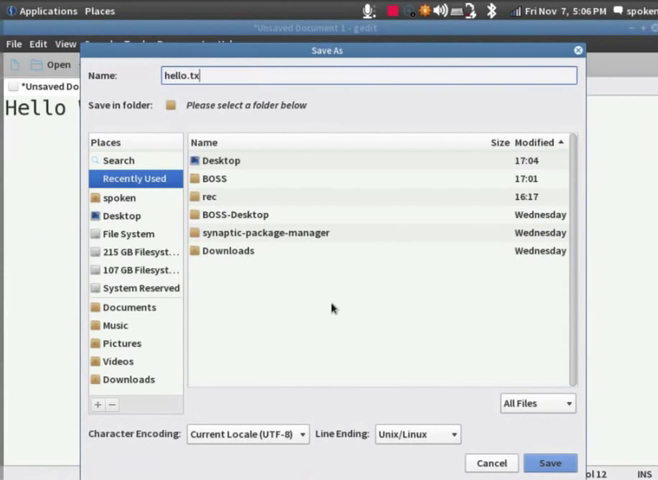
{"action": "type", "text": "t"}
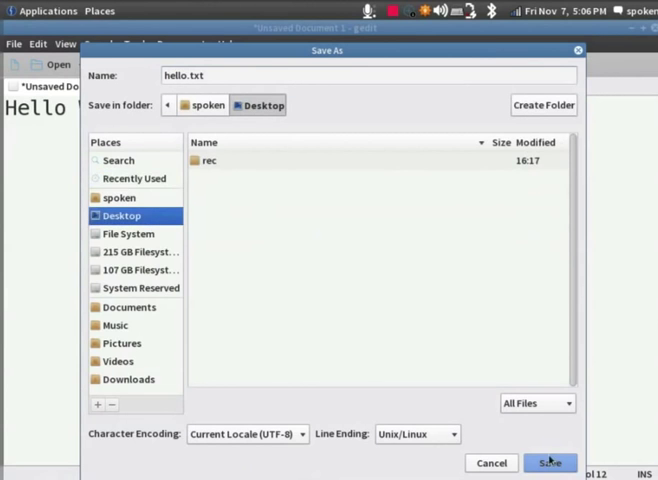
{"action": "left_click", "coordinate": [550, 462]}
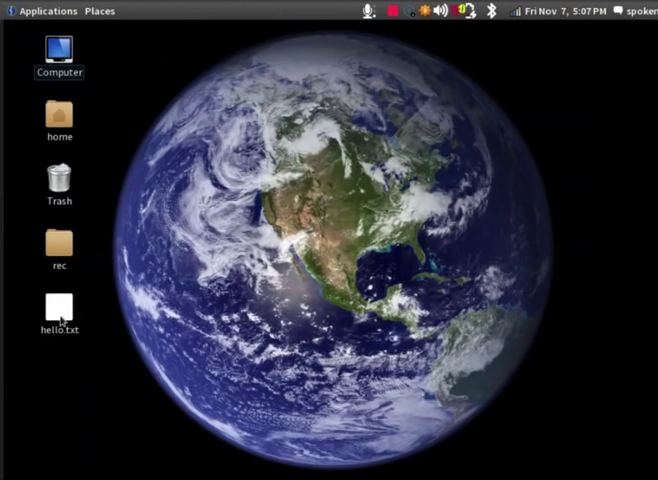
Reopen hello.txt from the desktop in gedit, showing its Hello World text
{"action": "left_click", "coordinate": [58, 304]}
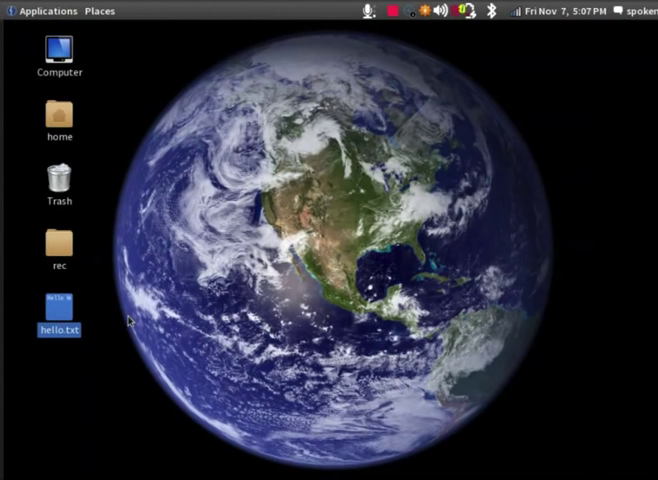
{"action": "mouse_move", "coordinate": [10, 332]}
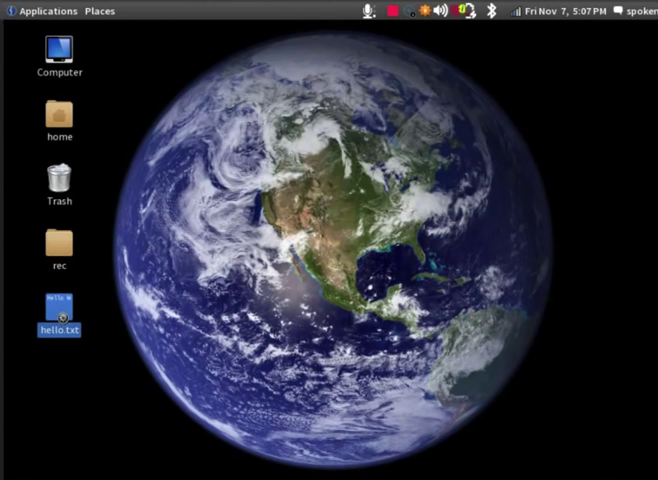
{"action": "double_click", "coordinate": [56, 304]}
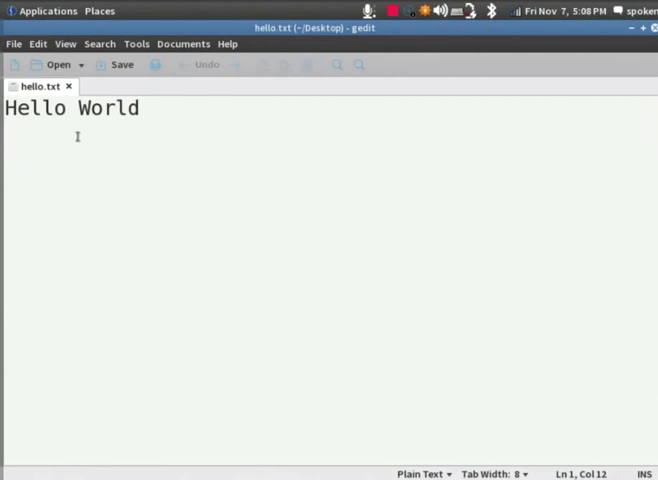
Switch to the Hindi Inscript layout and add 'हैलो वल्ड' below Hello World
{"action": "left_click", "coordinate": [140, 108]}
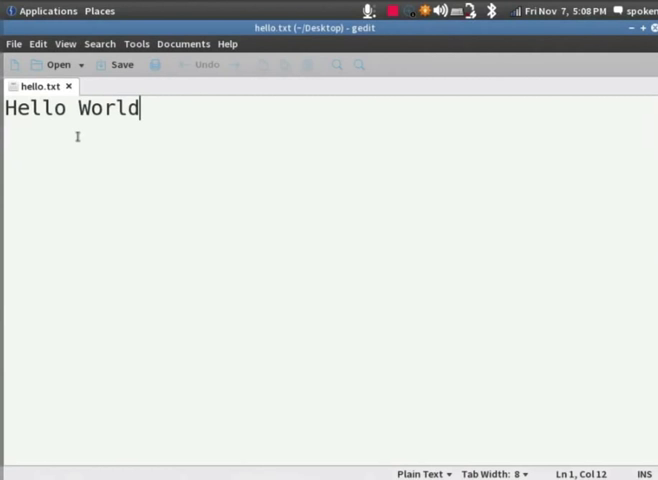
{"action": "mouse_move", "coordinate": [182, 188]}
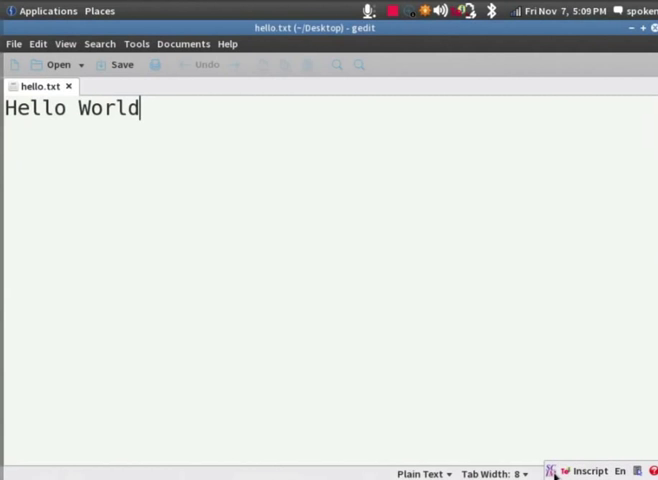
{"action": "mouse_move", "coordinate": [588, 470]}
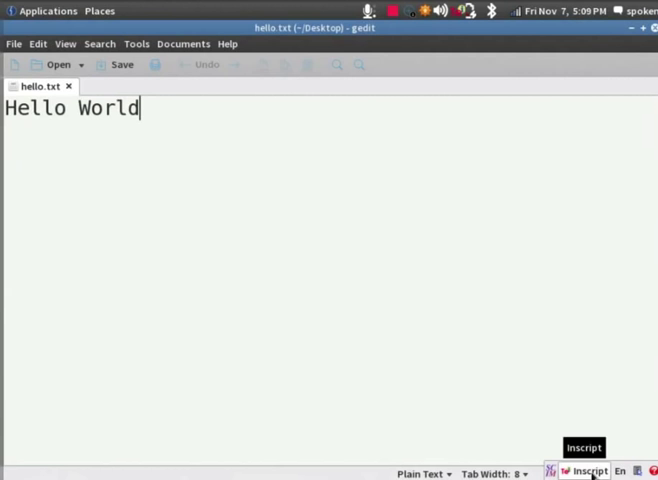
{"action": "left_click", "coordinate": [588, 470]}
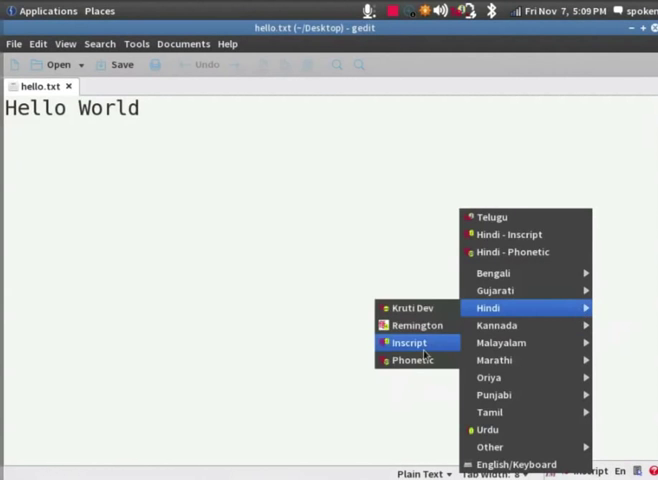
{"action": "left_click", "coordinate": [408, 342]}
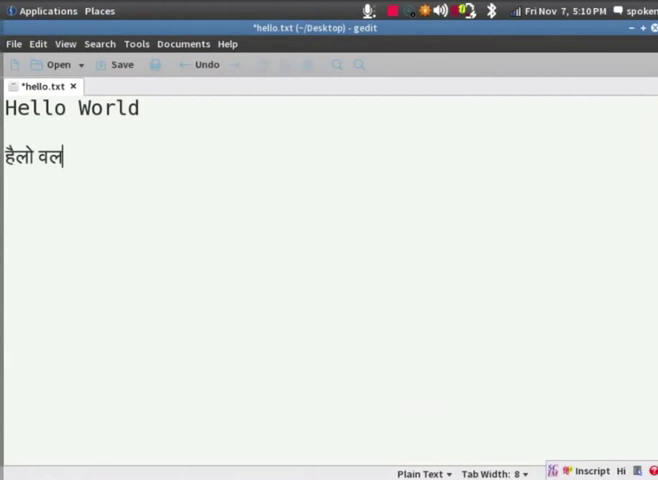
{"action": "type", "text": "्ड"}
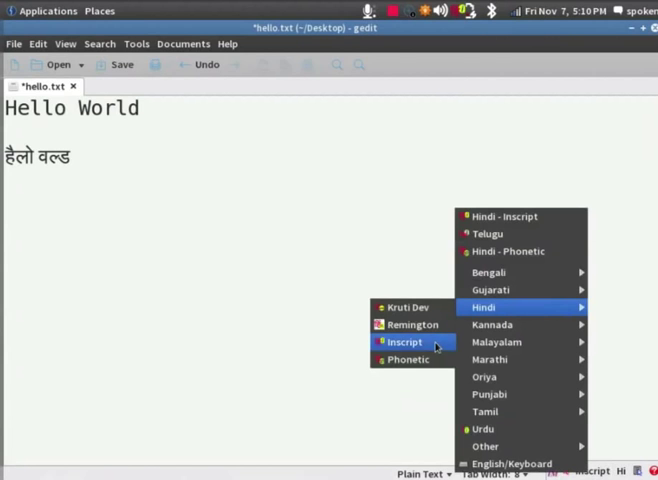
{"action": "mouse_move", "coordinate": [406, 360]}
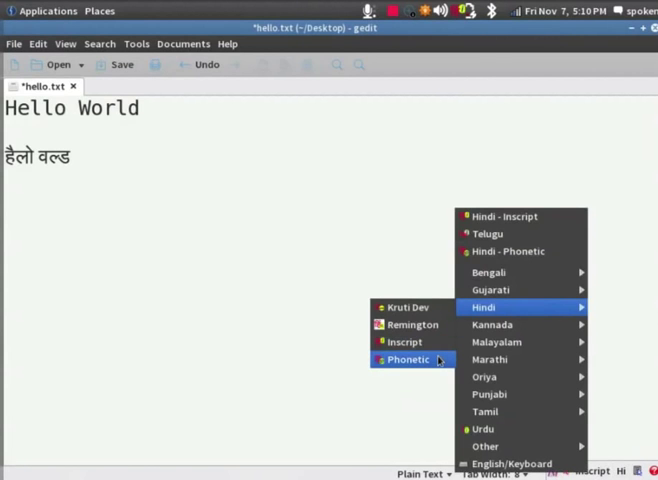
Switch to Hindi Phonetic, add 'वेलकम' on a third line, and save hello.txt
{"action": "left_click", "coordinate": [404, 360]}
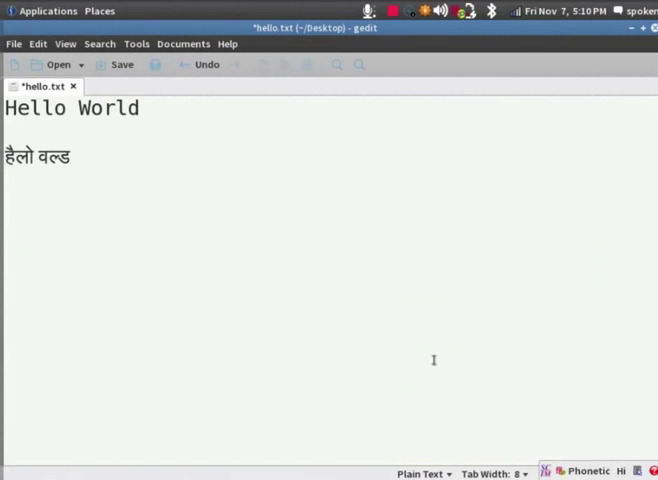
{"action": "type", "text": "वेलक"}
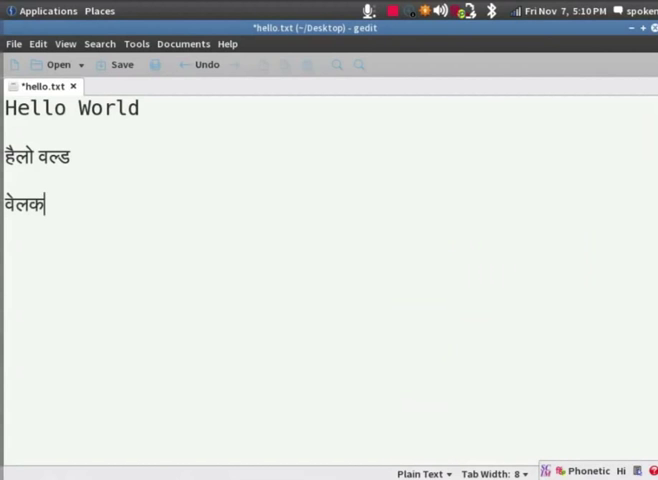
{"action": "type", "text": "म"}
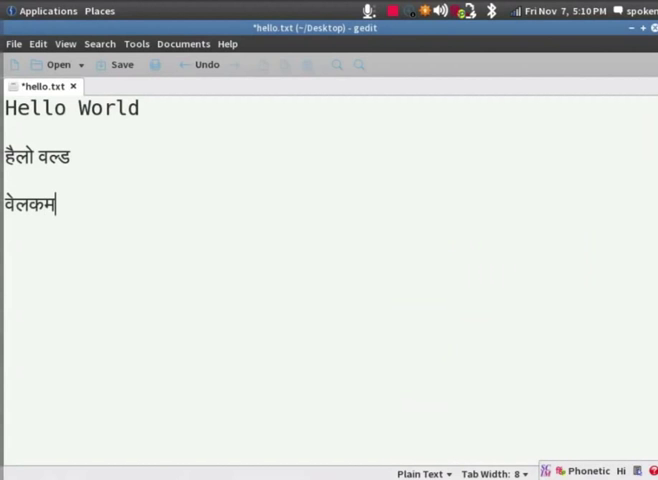
{"action": "mouse_move", "coordinate": [320, 344]}
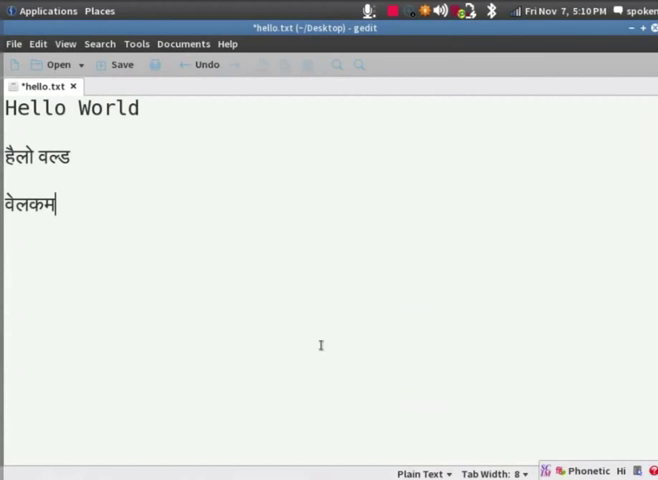
{"action": "mouse_move", "coordinate": [100, 140]}
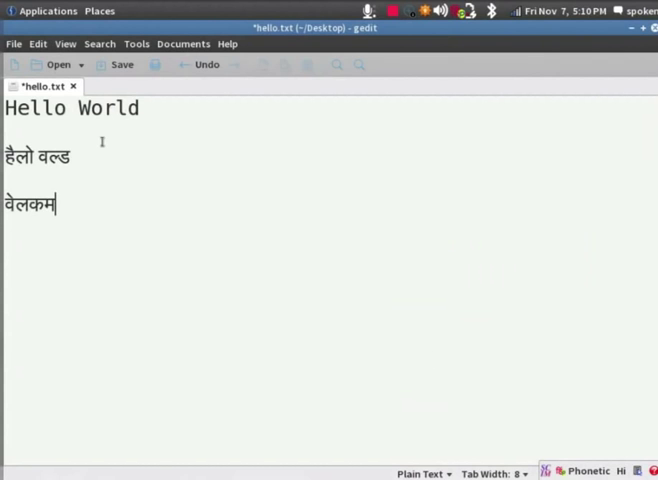
{"action": "mouse_move", "coordinate": [112, 64]}
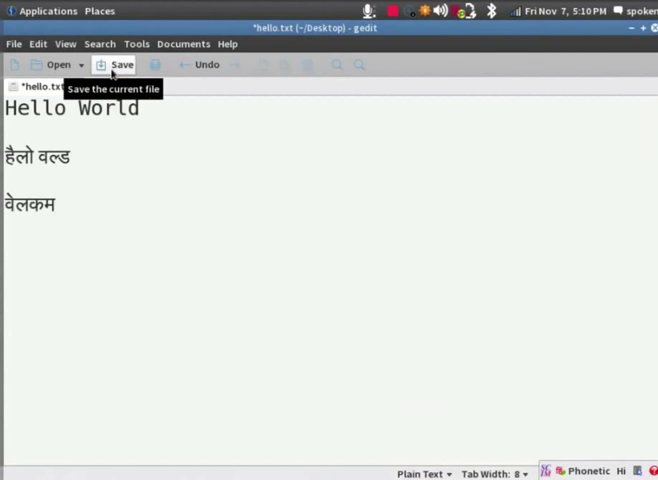
{"action": "left_click", "coordinate": [114, 64]}
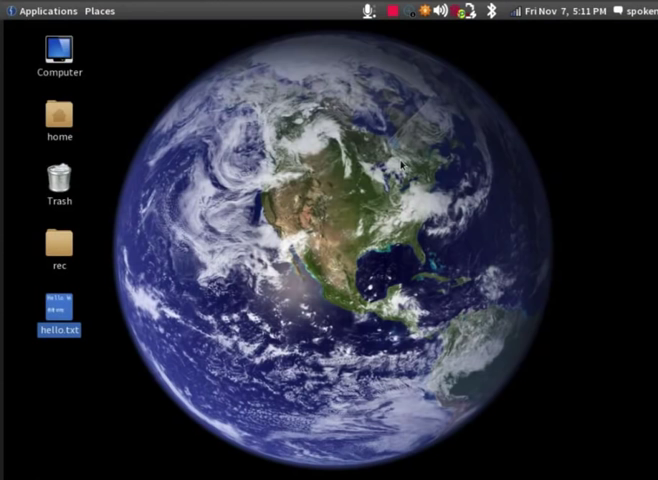
Launch a Terminal window from Applications > Accessories
{"action": "left_click", "coordinate": [48, 10]}
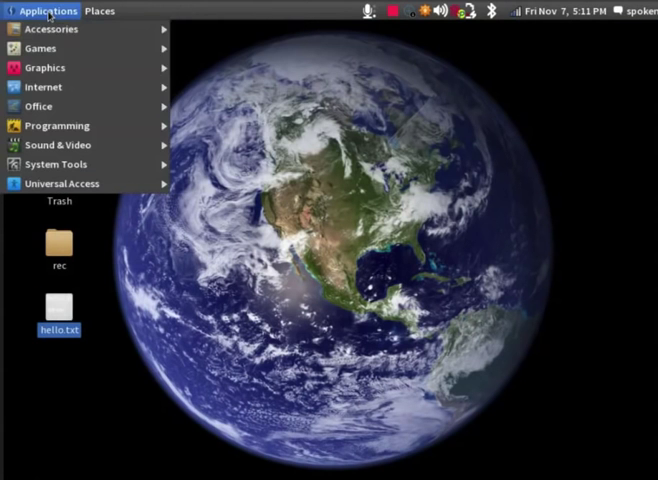
{"action": "left_click", "coordinate": [50, 28]}
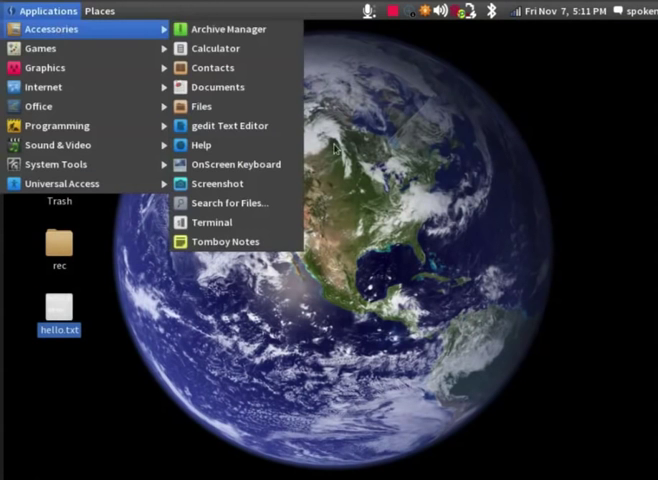
{"action": "left_click", "coordinate": [212, 222]}
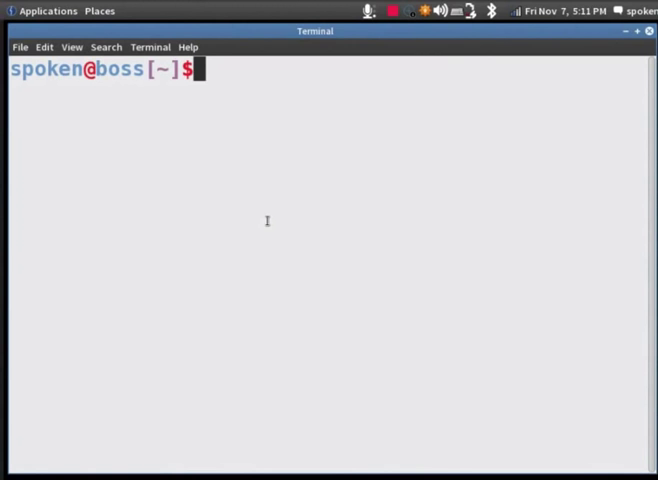
Run ls to list the home folder's contents, including Desktop, Documents, Downloads, Music and Videos
{"action": "type", "text": "ls"}
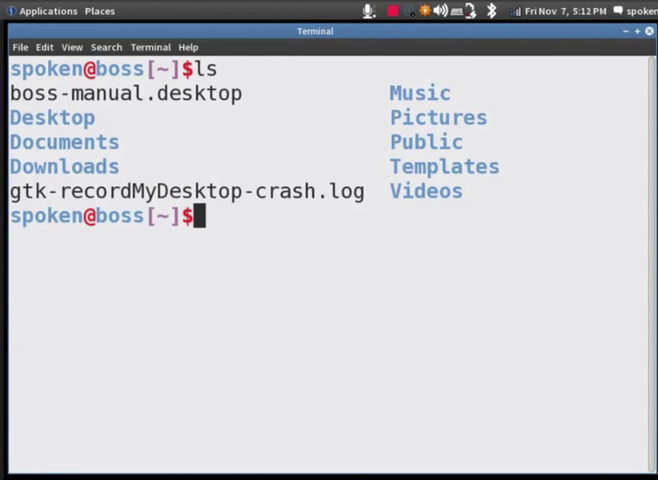
{"action": "mouse_move", "coordinate": [540, 64]}
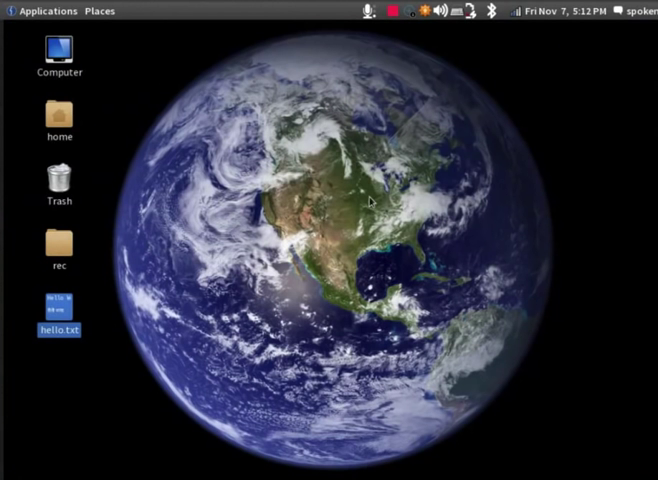
{"action": "mouse_move", "coordinate": [190, 200]}
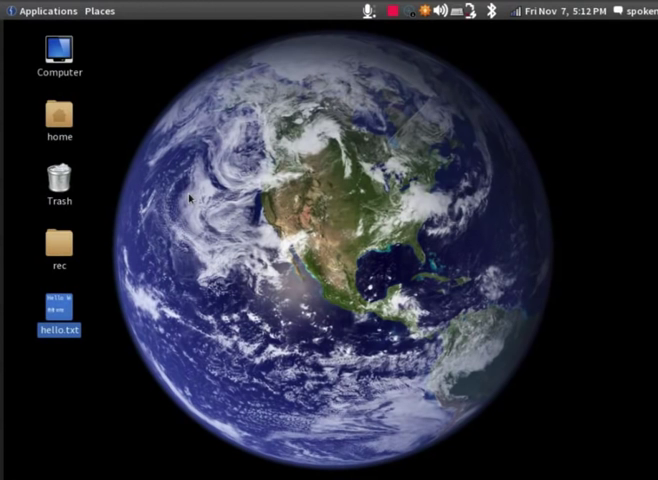
{"action": "mouse_move", "coordinate": [140, 192]}
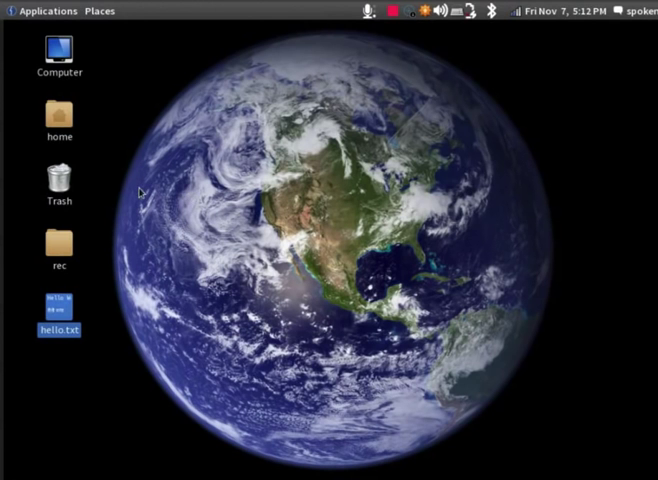
Launch the Iceweasel web browser from the top panel launcher
{"action": "left_click", "coordinate": [38, 10]}
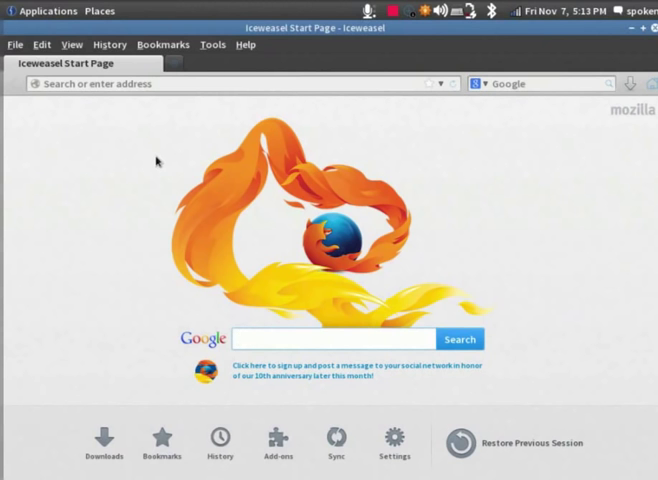
{"action": "left_click", "coordinate": [238, 340]}
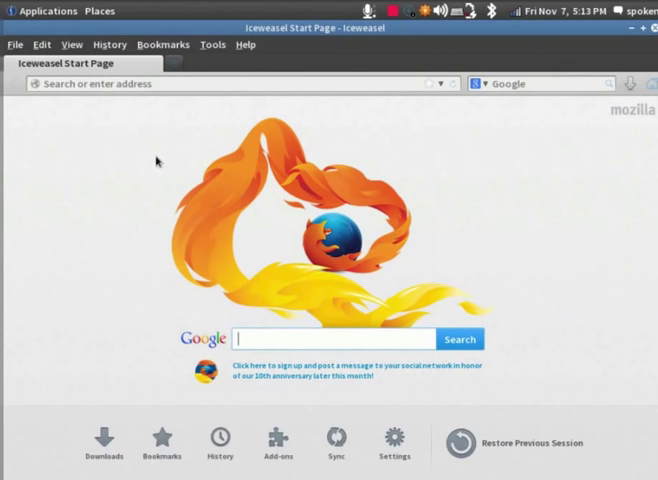
{"action": "type", "text": "www.google.co.in"}
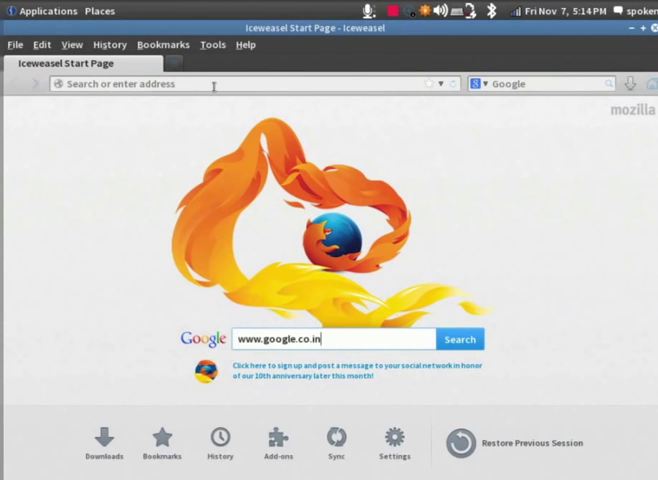
{"action": "left_click", "coordinate": [340, 340]}
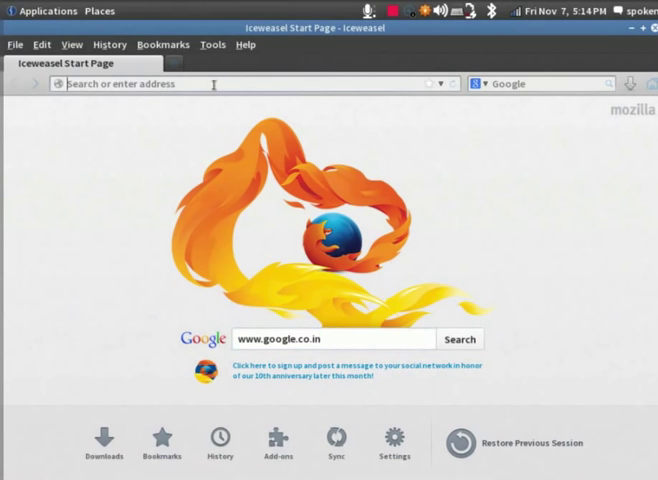
{"action": "type", "text": "ww"}
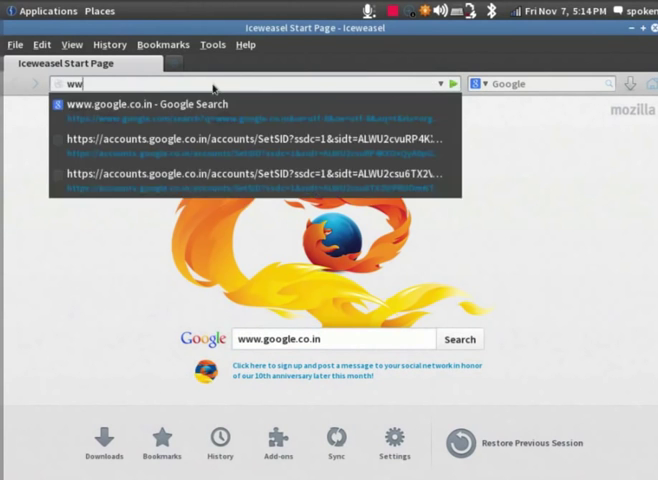
{"action": "type", "text": "www.google.co.in/?gws_rd=ssl"}
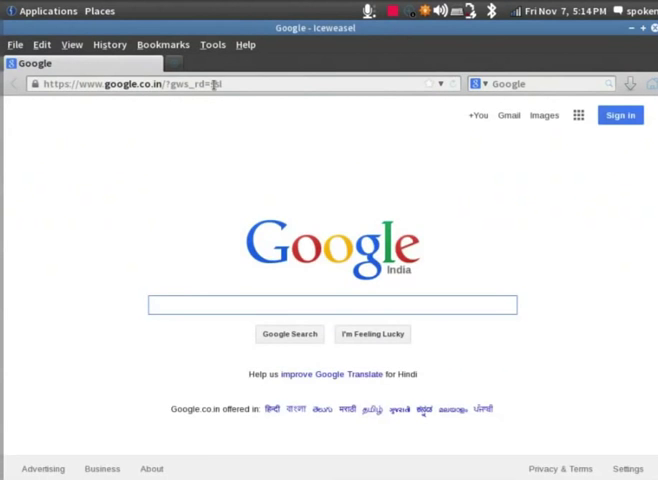
Search Google for spoken tutorial and browse down the spoken-tutorial.org home page
{"action": "type", "text": "spoken tutorial"}
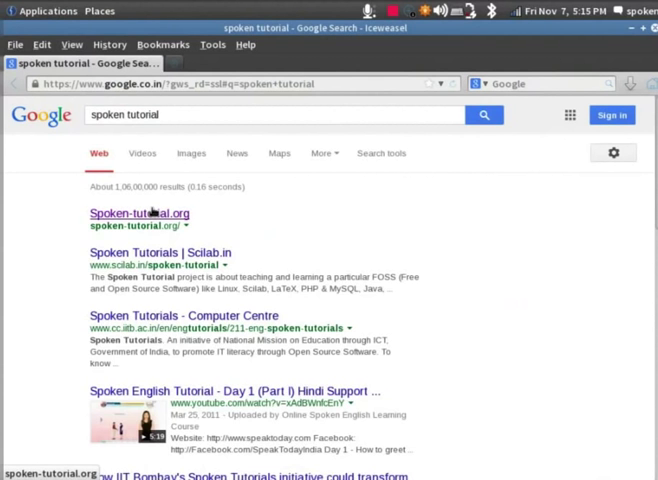
{"action": "left_click", "coordinate": [138, 212]}
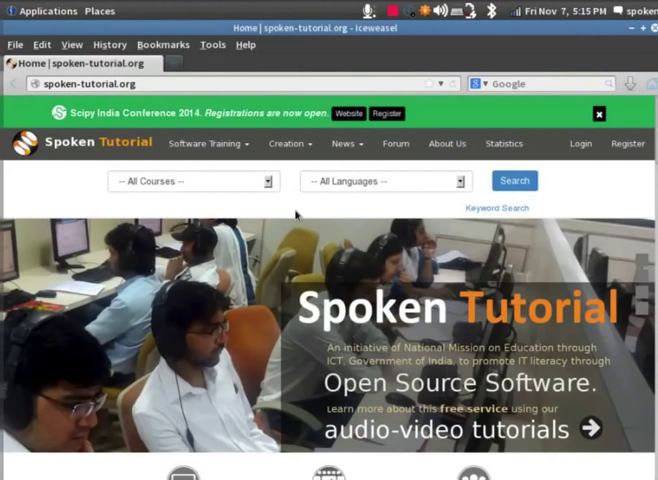
{"action": "scroll", "scroll_direction": "down", "scroll_amount": 3}
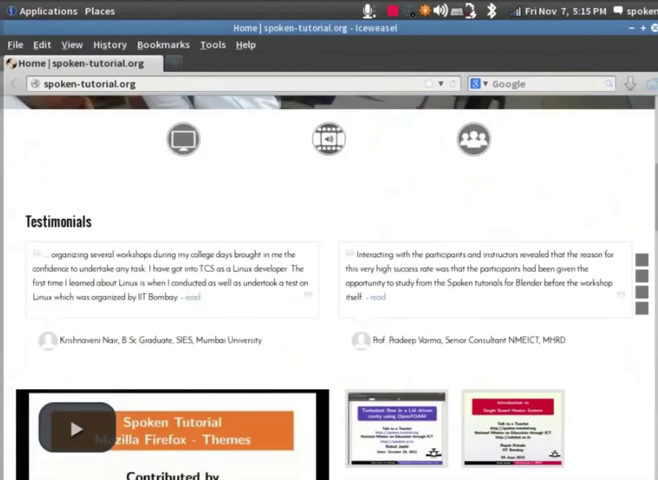
{"action": "scroll", "scroll_direction": "down", "scroll_amount": 3}
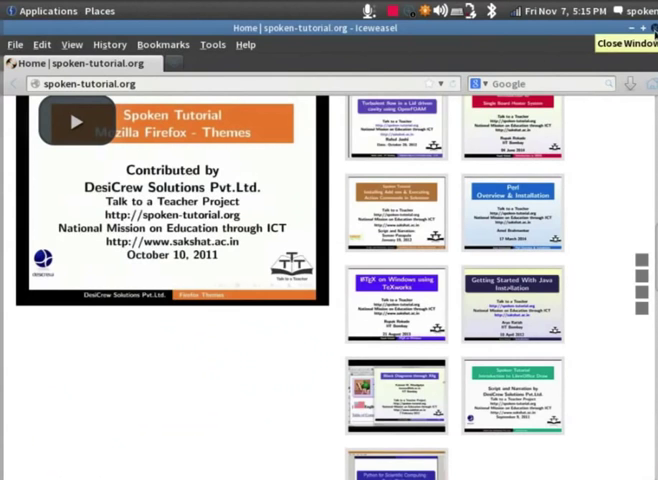
Close the Iceweasel browser window to return to the desktop
{"action": "left_click", "coordinate": [620, 42]}
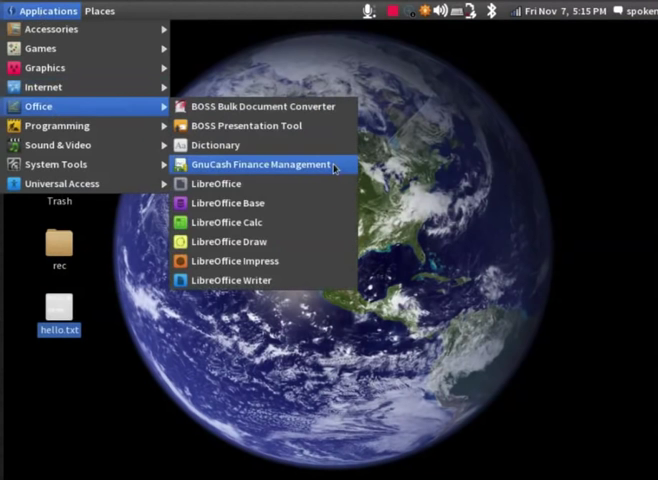
{"action": "mouse_move", "coordinate": [230, 204]}
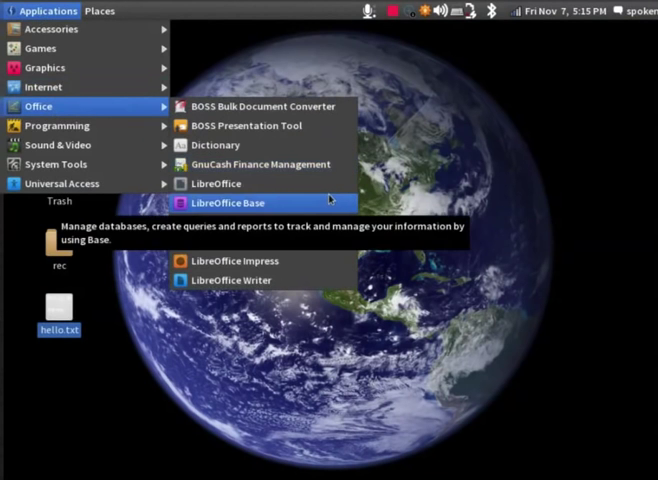
{"action": "mouse_move", "coordinate": [328, 204]}
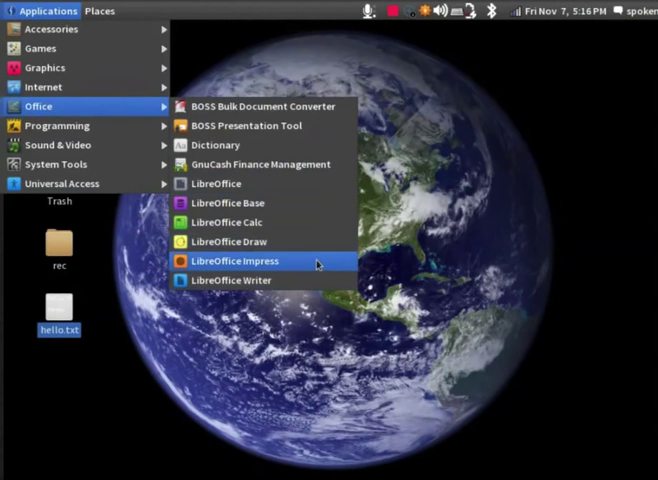
{"action": "mouse_move", "coordinate": [236, 260]}
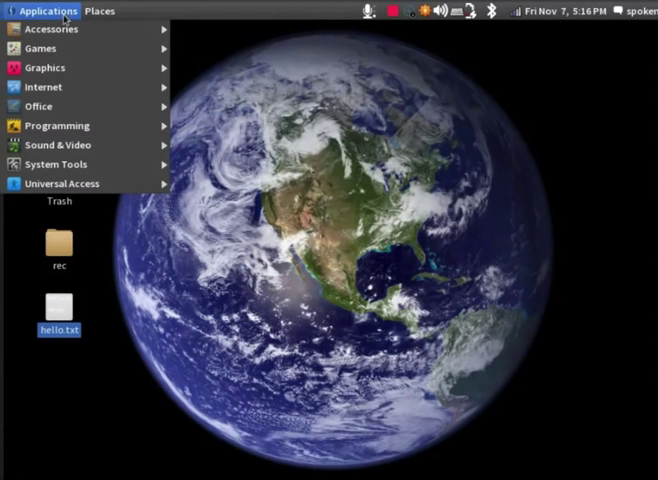
{"action": "mouse_move", "coordinate": [60, 144]}
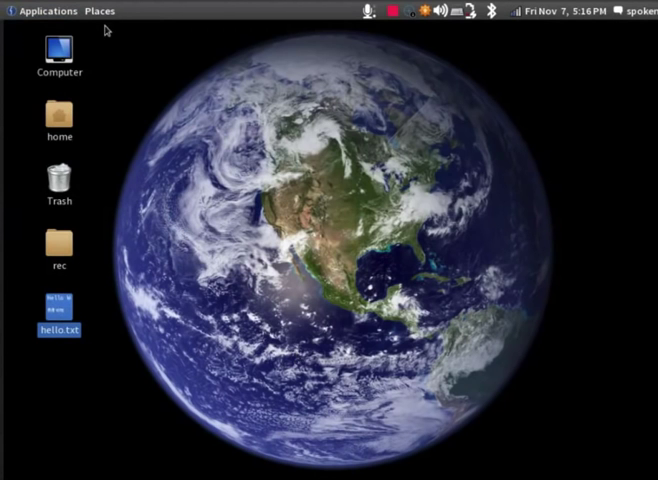
{"action": "mouse_move", "coordinate": [100, 10]}
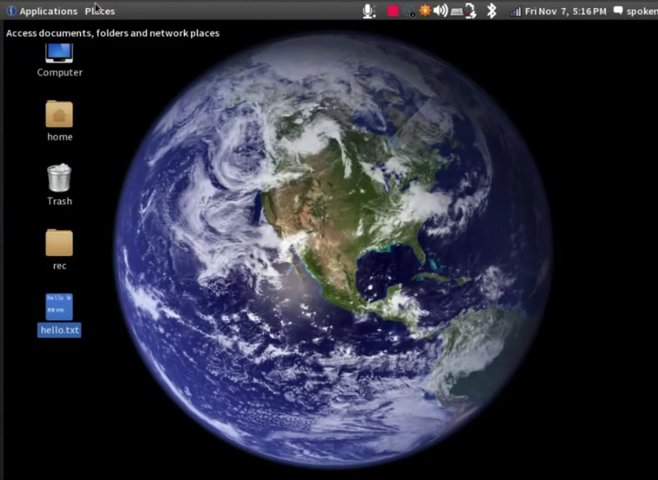
Open the Home Folder from the Places menu in the top panel
{"action": "left_click", "coordinate": [100, 10]}
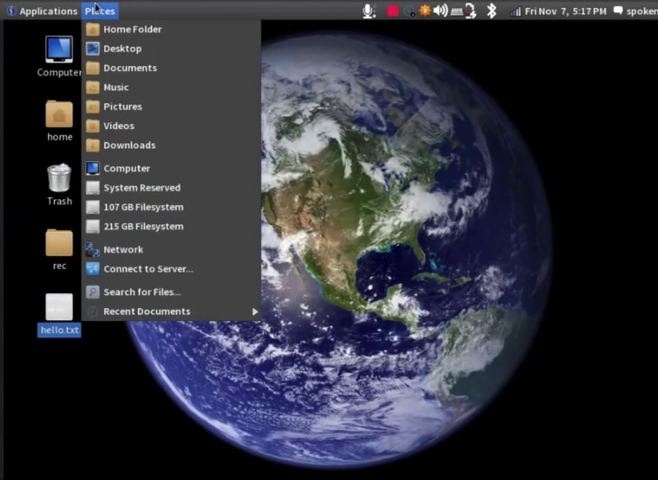
{"action": "mouse_move", "coordinate": [132, 28]}
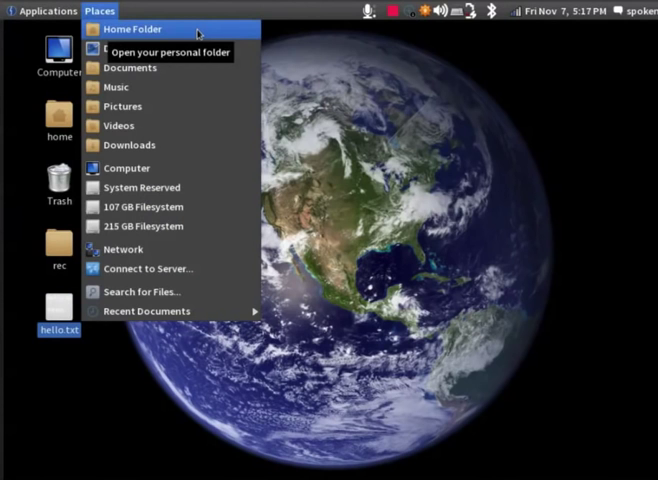
{"action": "left_click", "coordinate": [132, 28]}
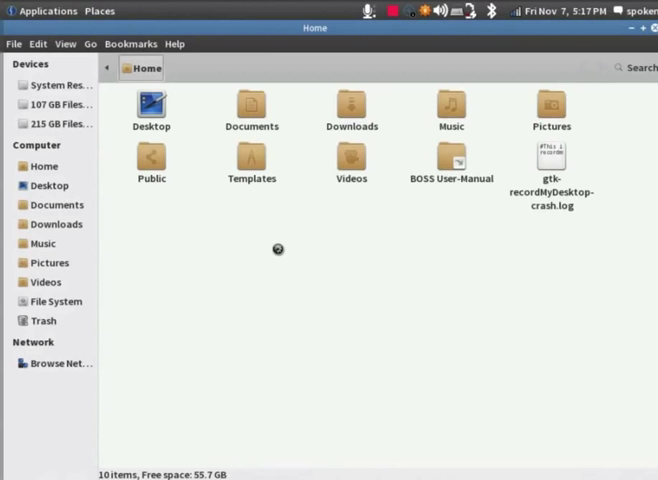
{"action": "mouse_move", "coordinate": [280, 252]}
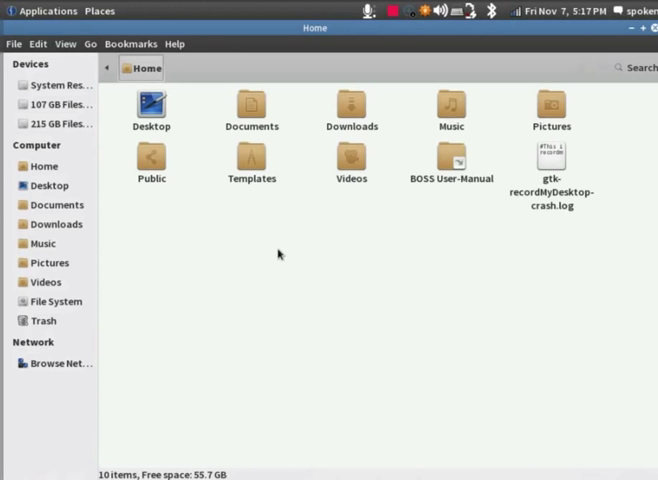
Select Desktop, Documents, Downloads and Music in turn to check each folder's item count
{"action": "left_click", "coordinate": [152, 104]}
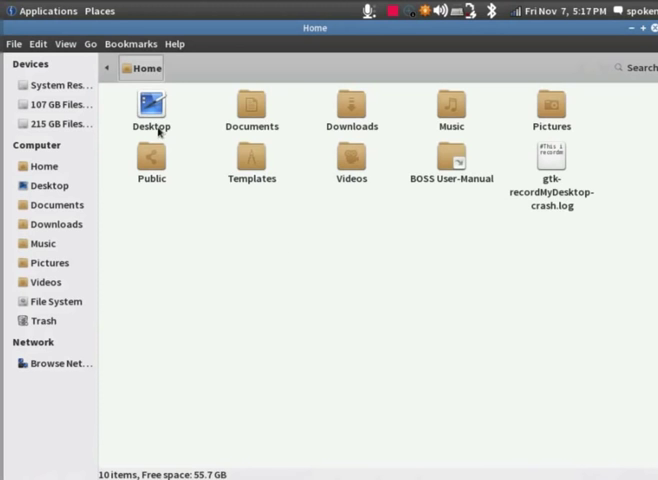
{"action": "left_click", "coordinate": [252, 108]}
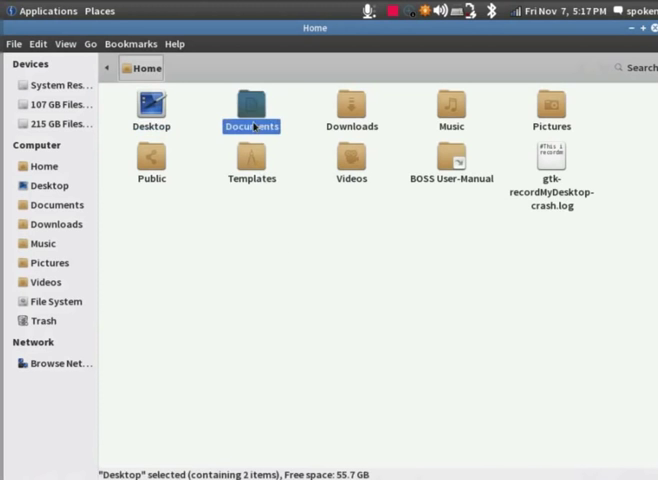
{"action": "left_click", "coordinate": [352, 108]}
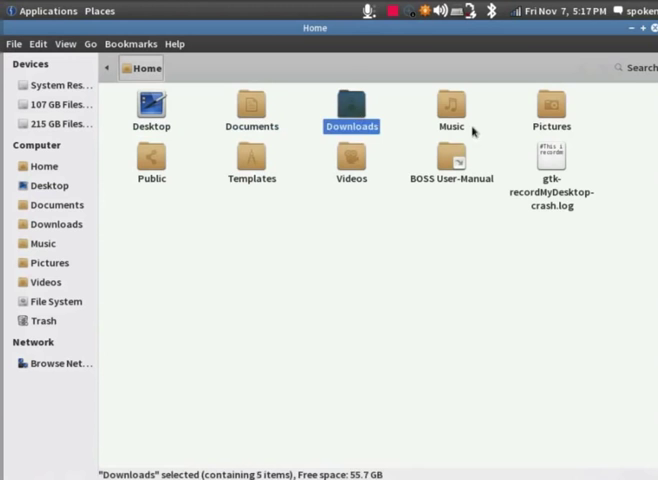
{"action": "left_click", "coordinate": [452, 108]}
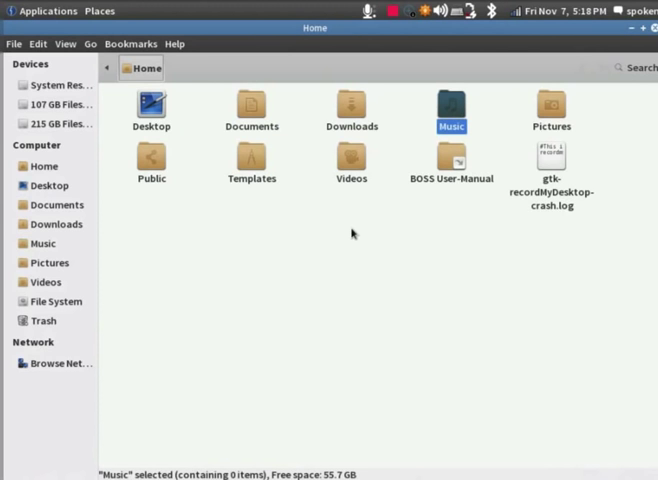
{"action": "mouse_move", "coordinate": [318, 128]}
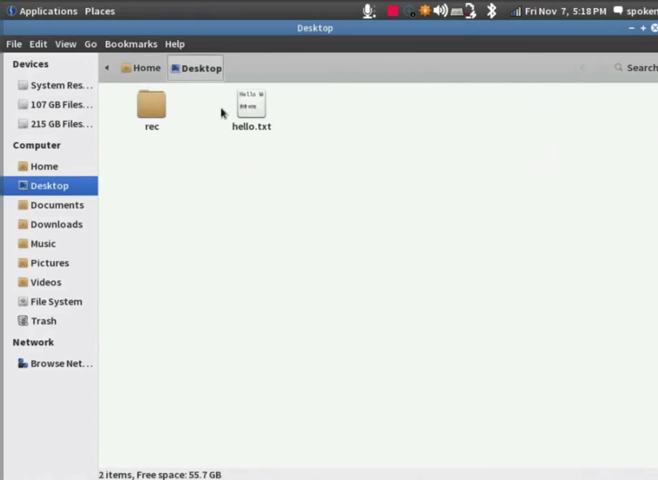
Close the Files window showing the Desktop folder, returning to the desktop
{"action": "left_click", "coordinate": [250, 104]}
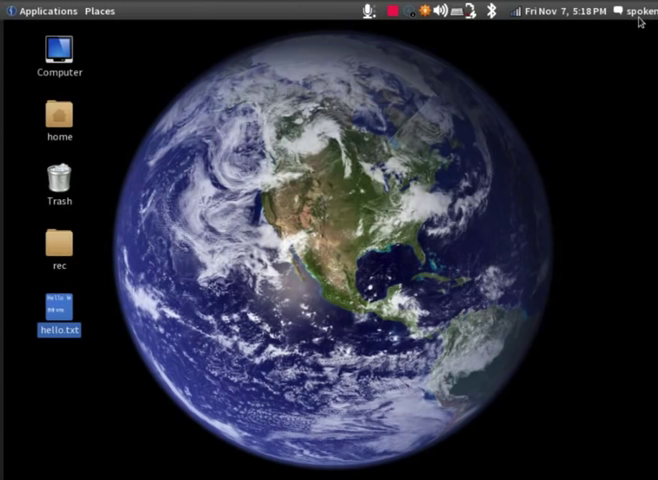
{"action": "mouse_move", "coordinate": [640, 18]}
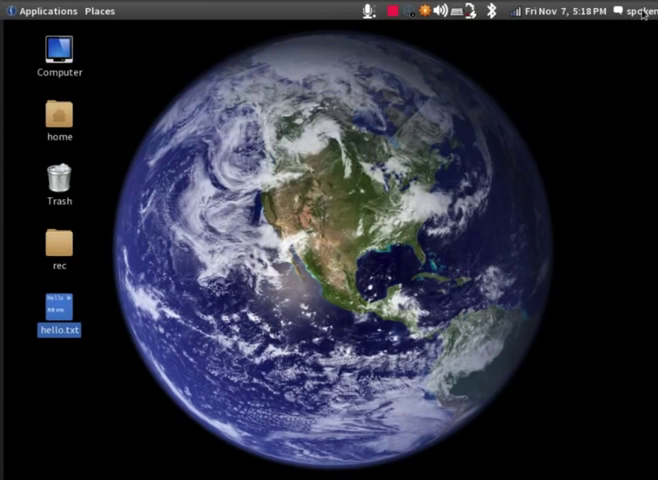
Set the Foot Fall water-drops wallpaper in System Settings > Background and close the window
{"action": "left_click", "coordinate": [638, 12]}
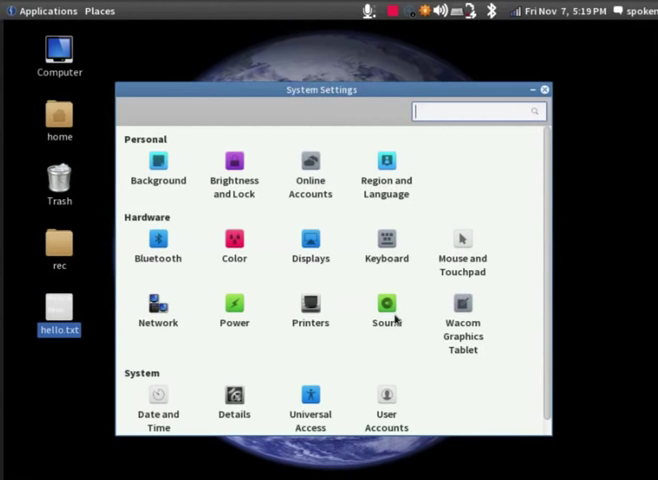
{"action": "left_click", "coordinate": [156, 164]}
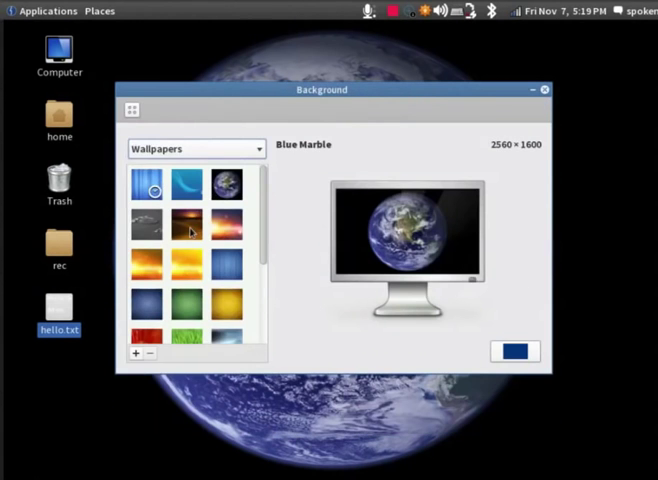
{"action": "left_click", "coordinate": [148, 224]}
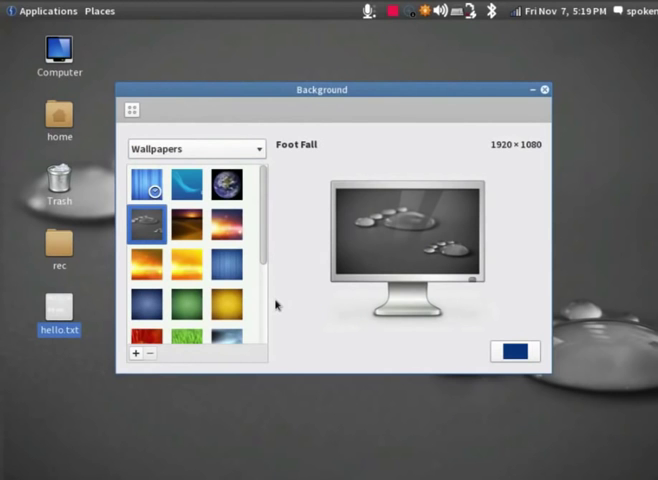
{"action": "mouse_move", "coordinate": [548, 98]}
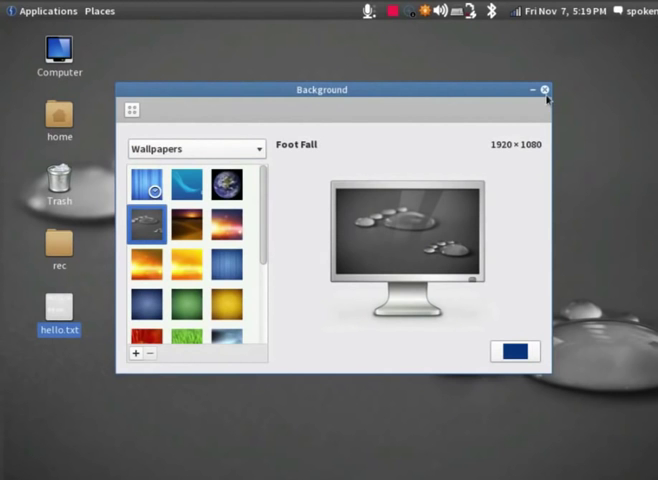
{"action": "left_click", "coordinate": [544, 88]}
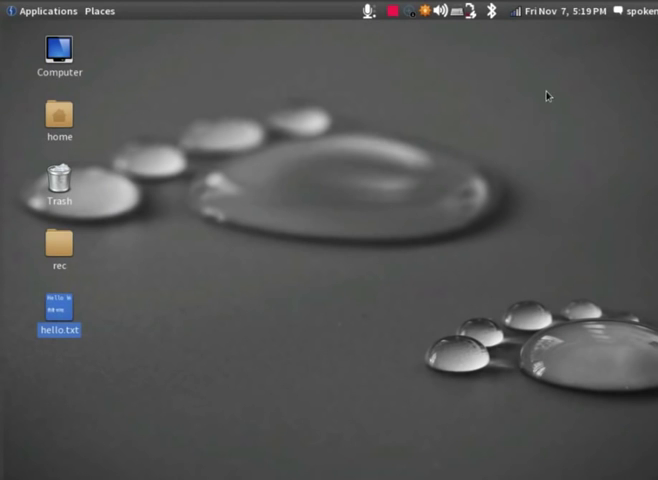
Launch Synaptic Package Manager via System Tools > Administration and authenticate with the password
{"action": "left_click", "coordinate": [48, 10]}
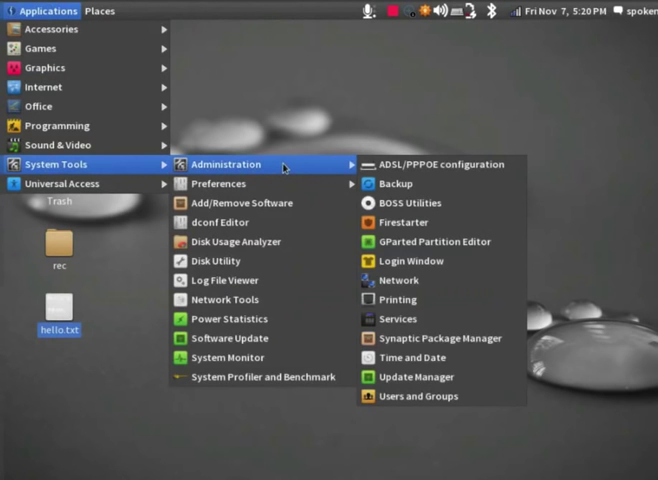
{"action": "mouse_move", "coordinate": [432, 338]}
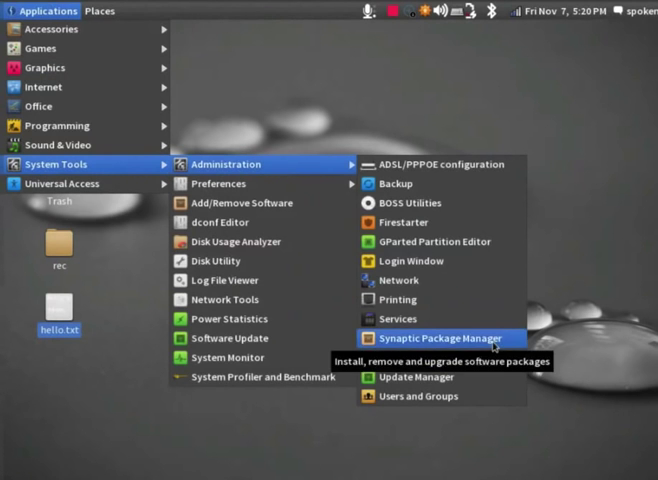
{"action": "left_click", "coordinate": [434, 338]}
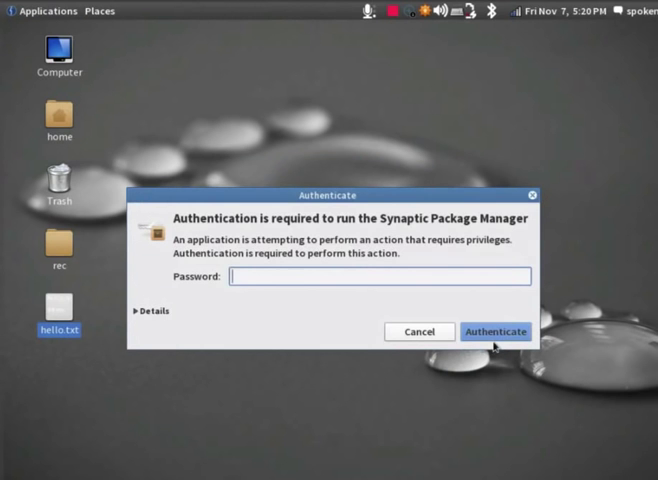
{"action": "left_click", "coordinate": [380, 278]}
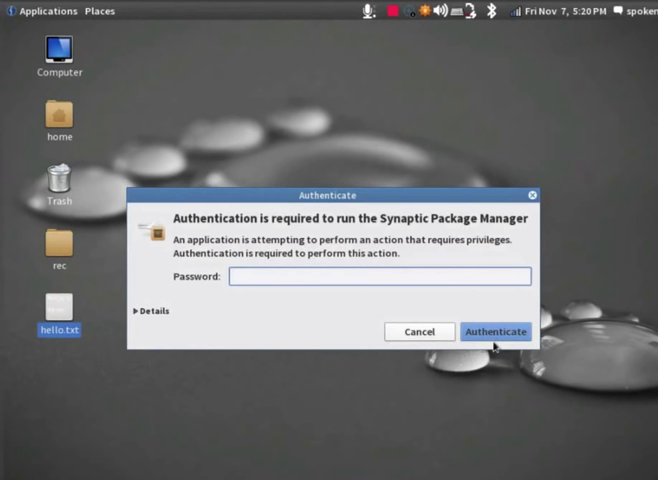
{"action": "type", "text": "password"}
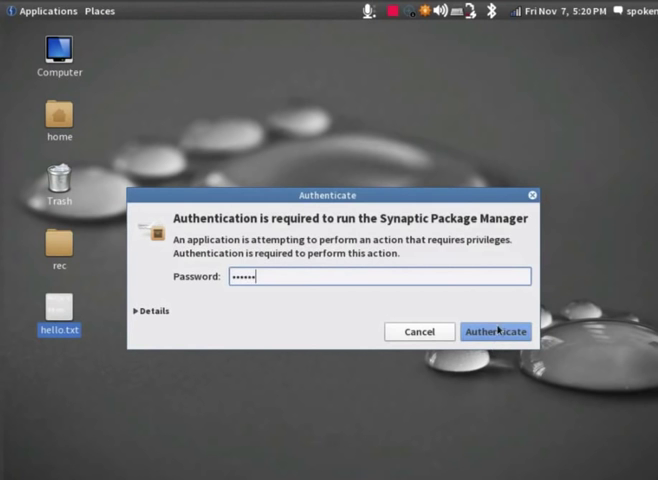
{"action": "left_click", "coordinate": [496, 332]}
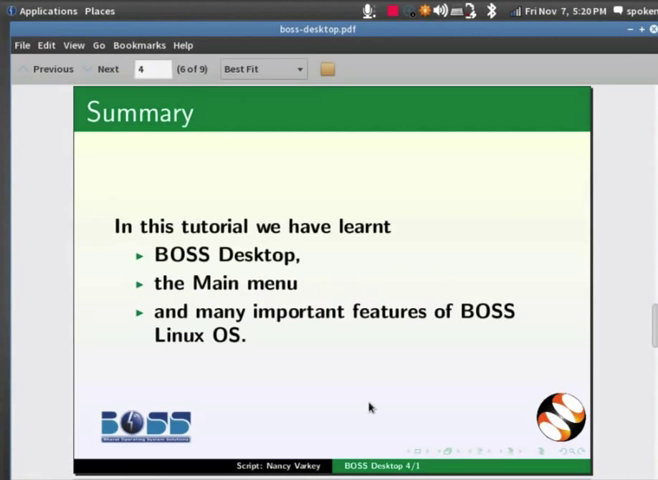
Advance the slides to About the Spoken Tutorial Project
{"action": "left_click", "coordinate": [104, 68]}
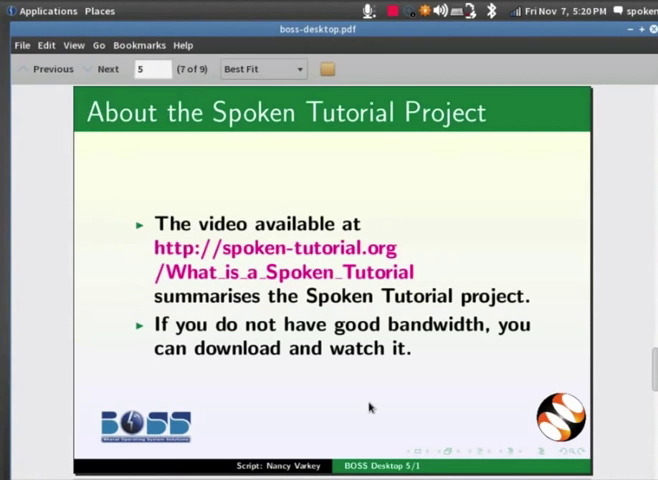